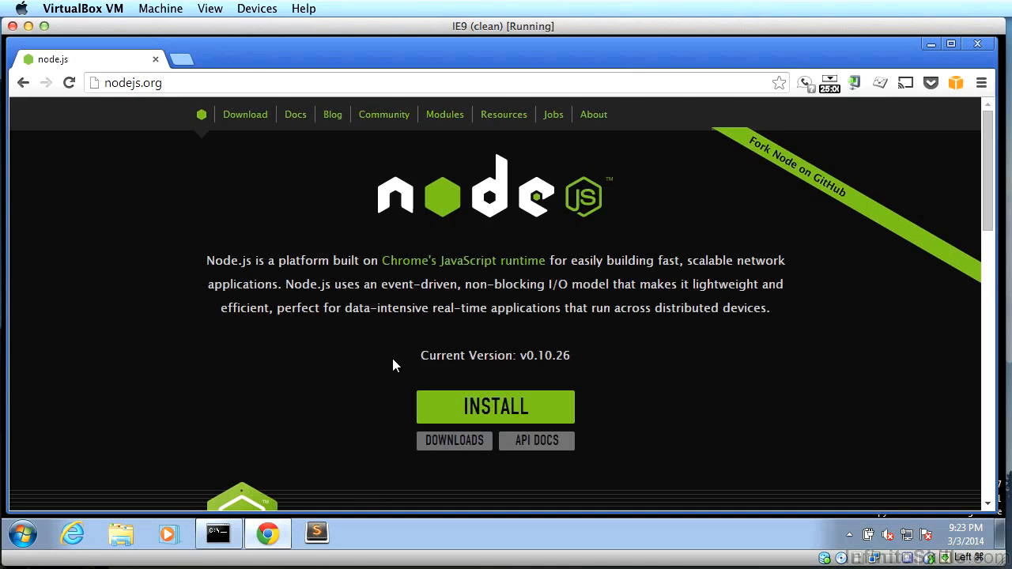
mouse_move(470, 405)
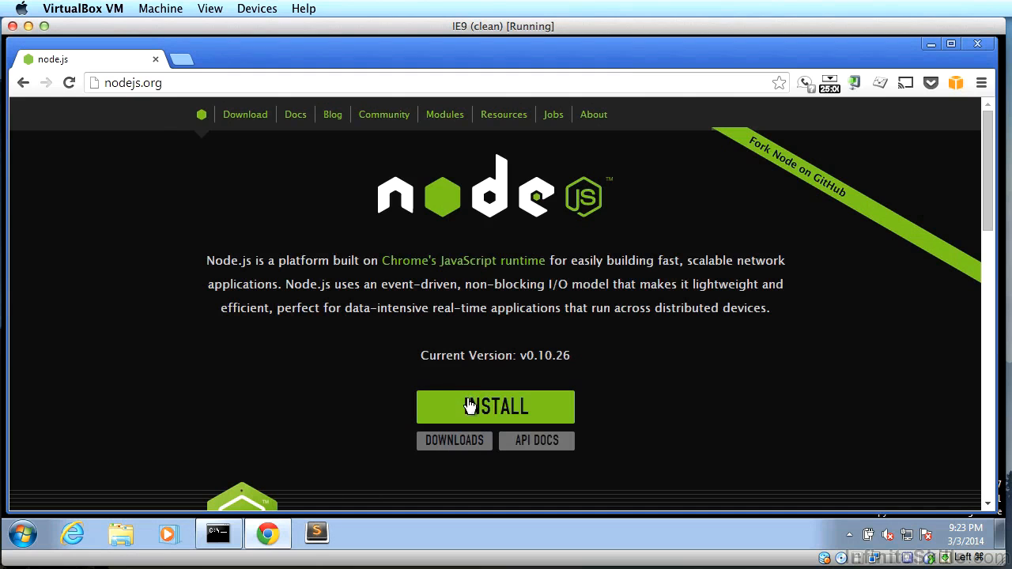
- Download the node-v0.10.26-x86.msi installer via the INSTALL button on nodejs.org
left_click(496, 406)
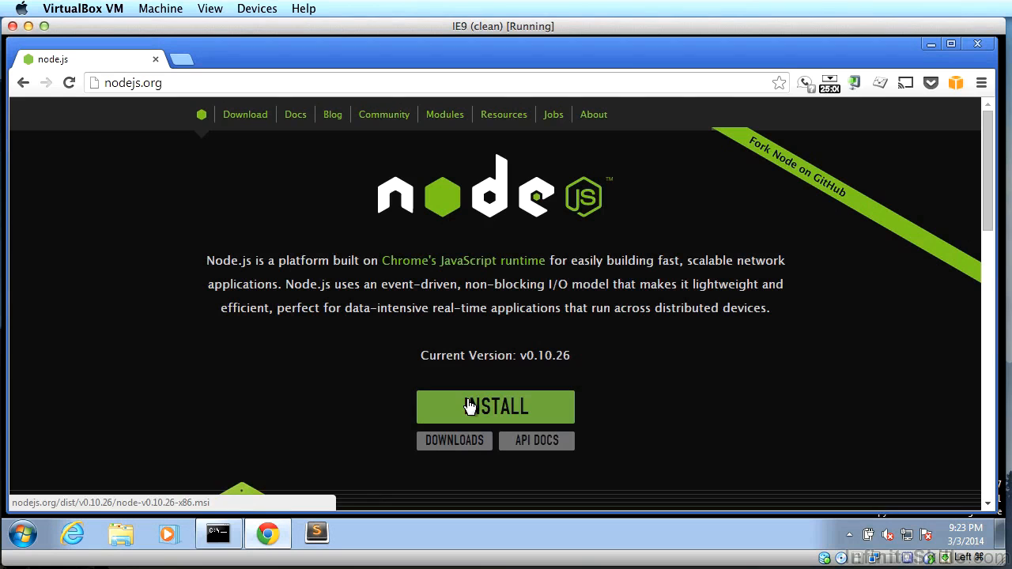
left_click(495, 406)
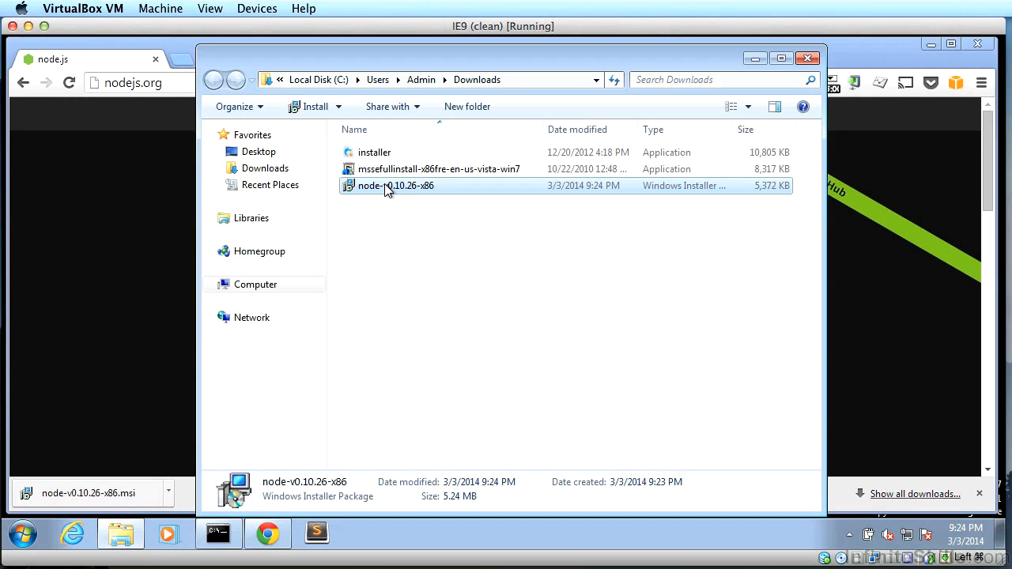
- Run node-v0.10.26-x86 from Downloads, allow it, finish setup, and bring up Command Prompt
double_click(396, 185)
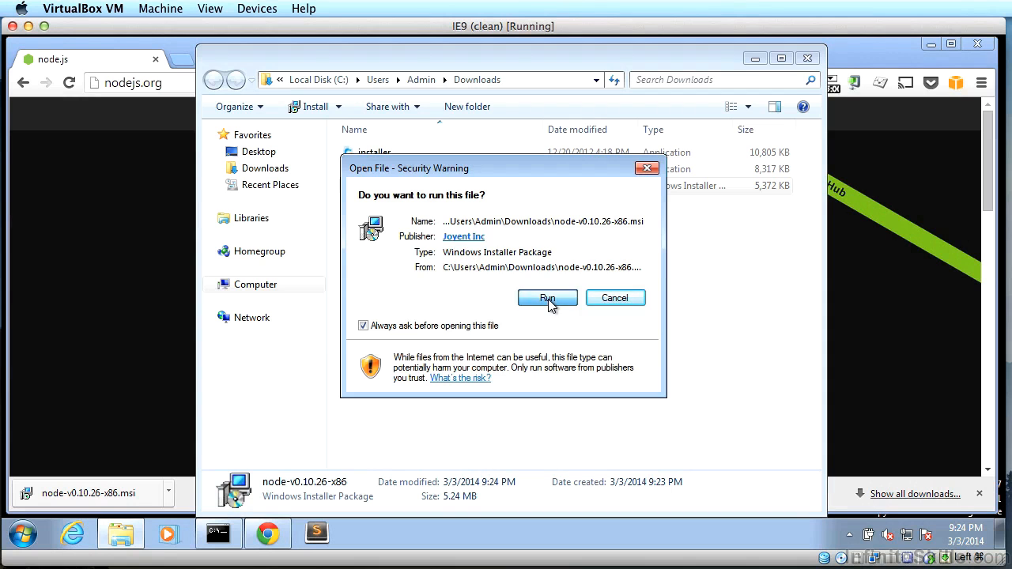
left_click(548, 297)
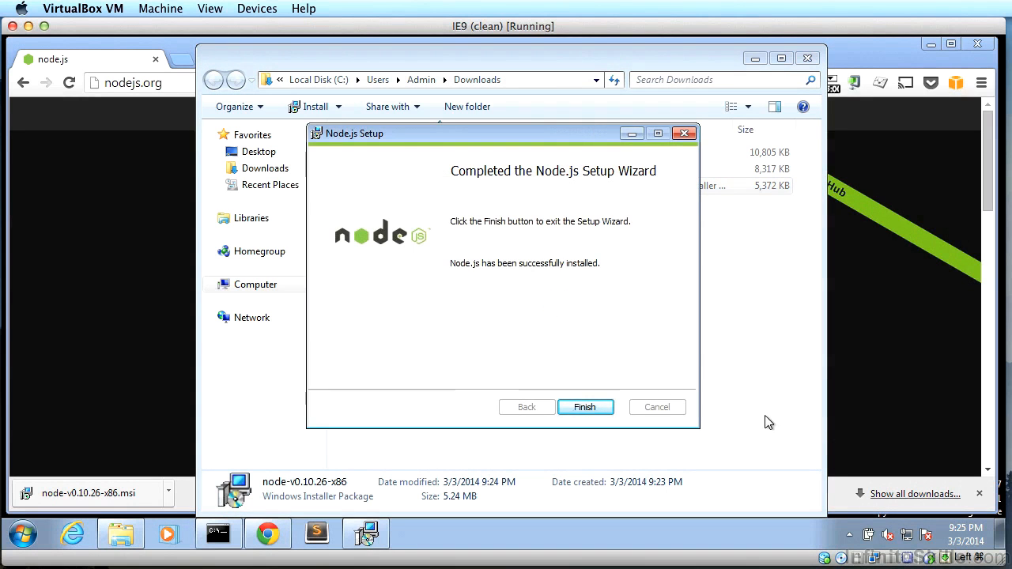
left_click(586, 407)
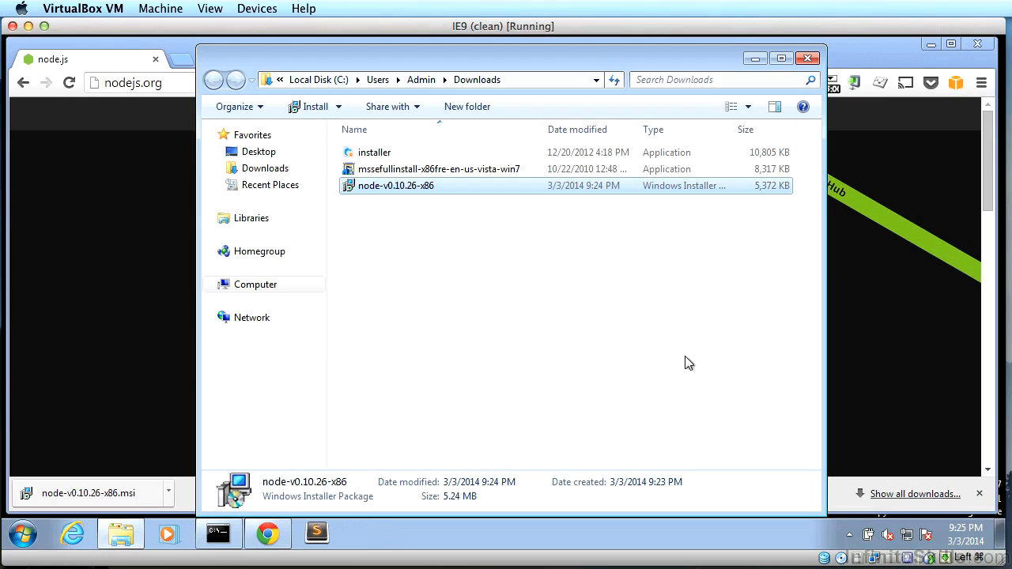
mouse_move(267, 534)
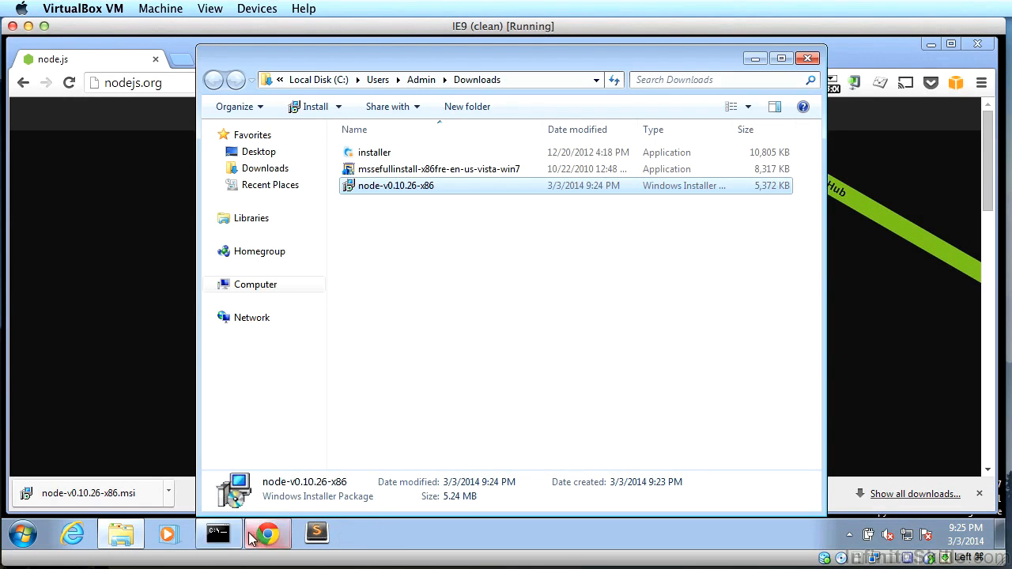
left_click(218, 535)
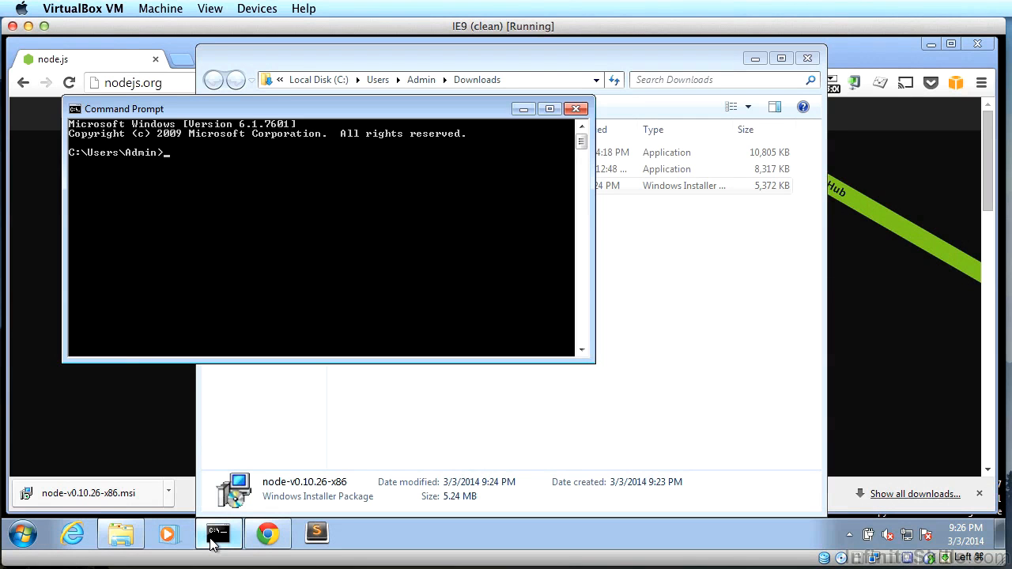
mouse_move(800, 30)
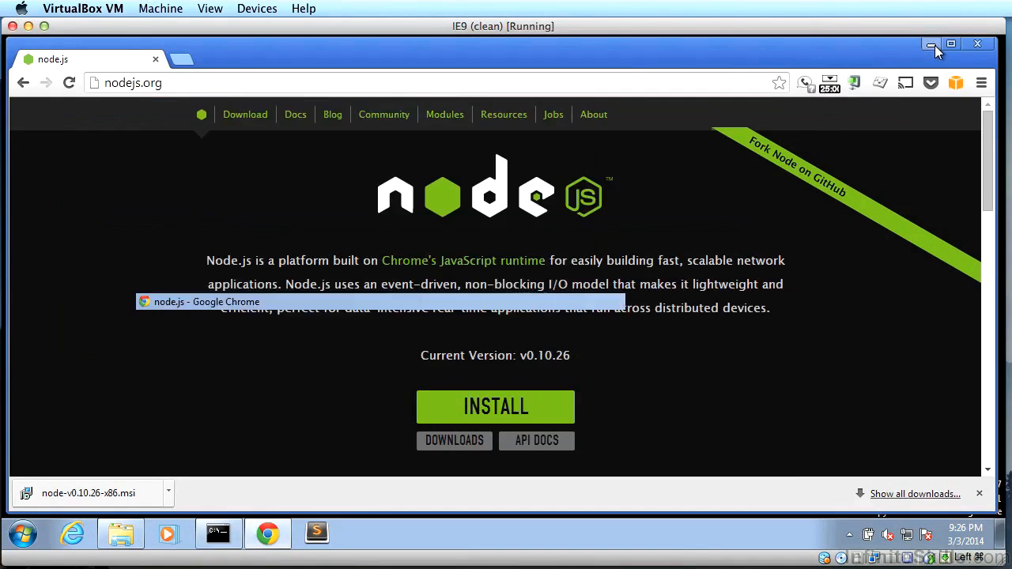
- Minimize Chrome and cd into html5_webapps, then into ch1
left_click(930, 45)
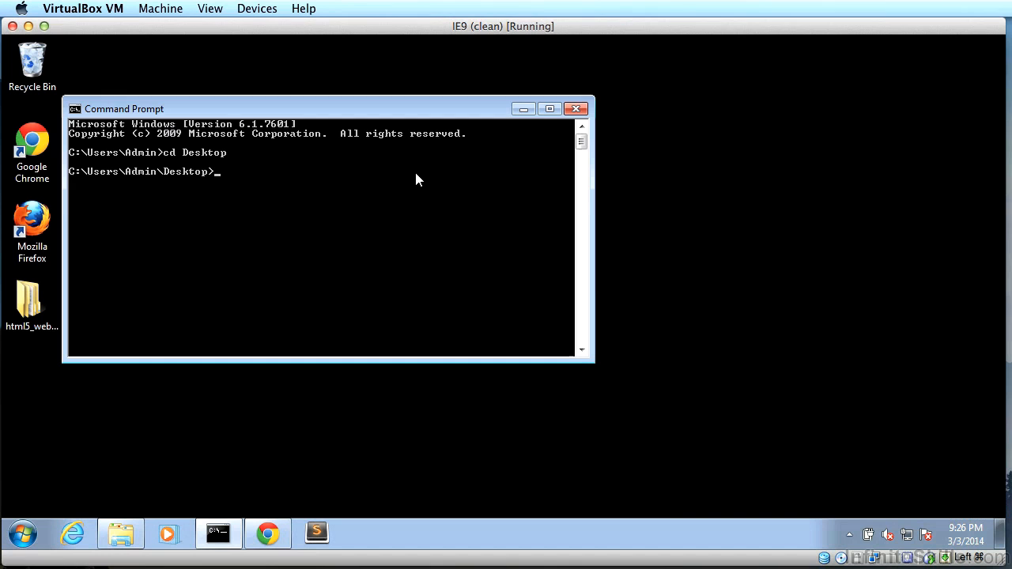
type("cd ht")
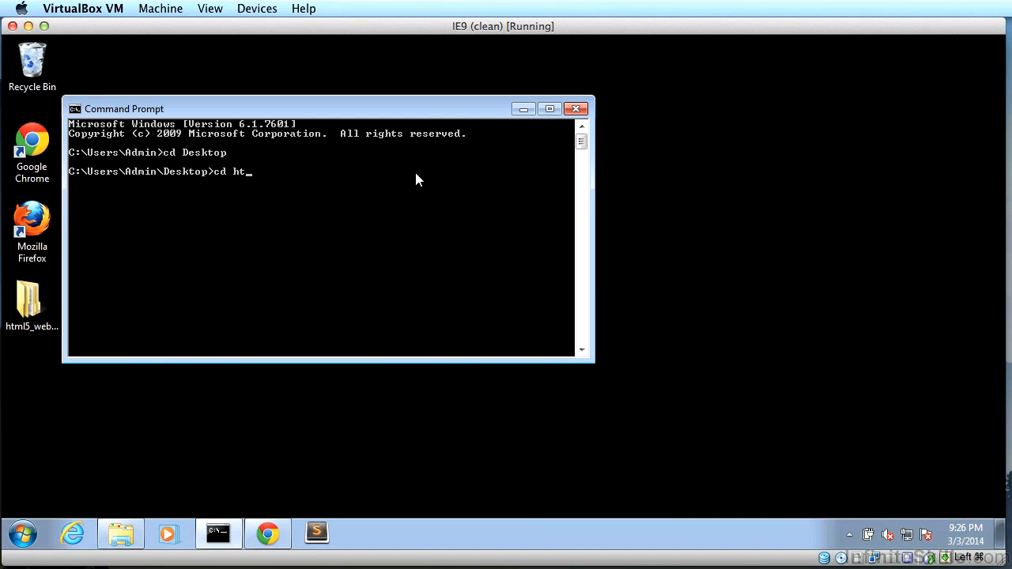
type("ml5_")
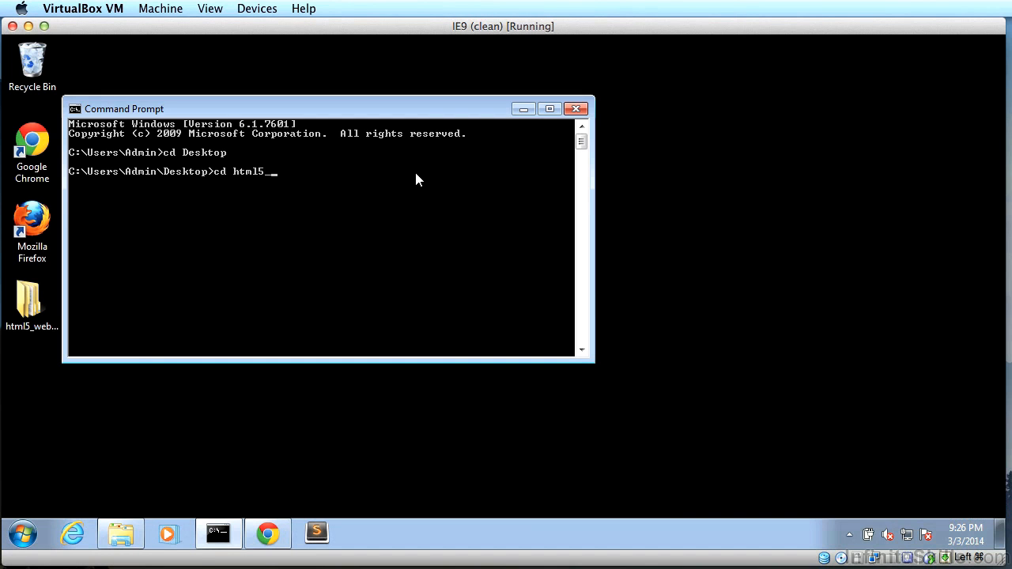
key("Return")
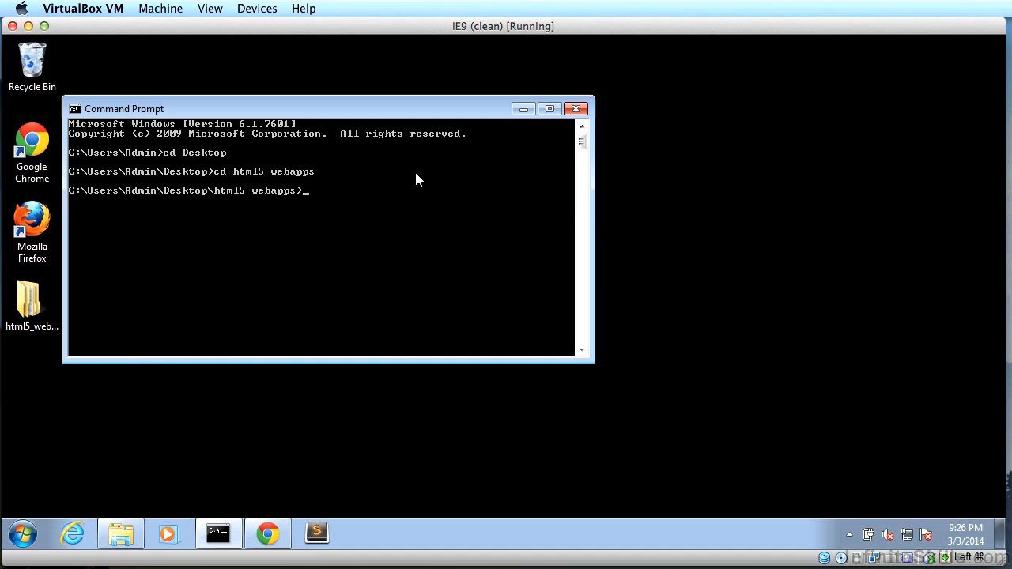
type("cd ch1")
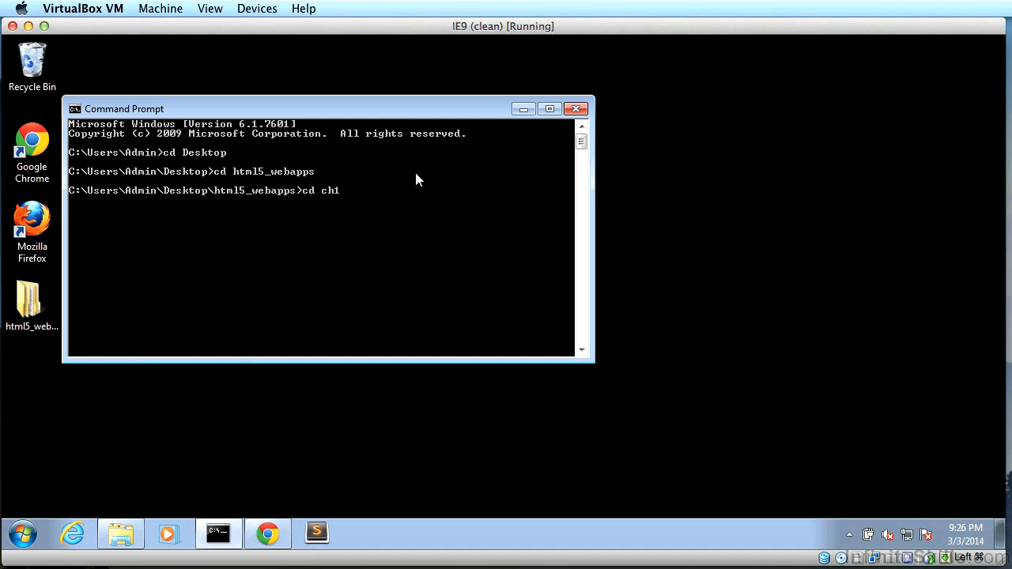
key("Return")
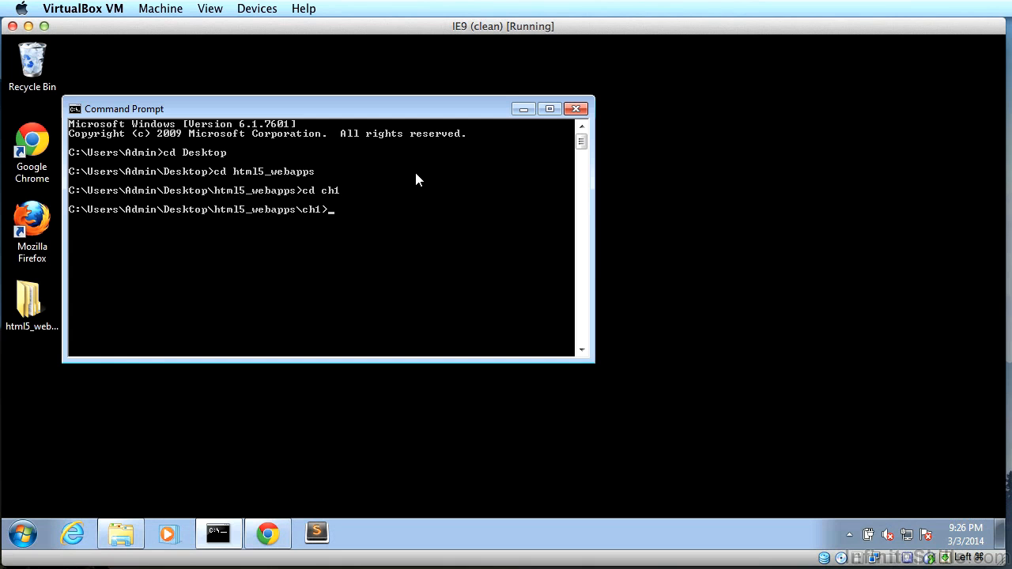
type("node examp")
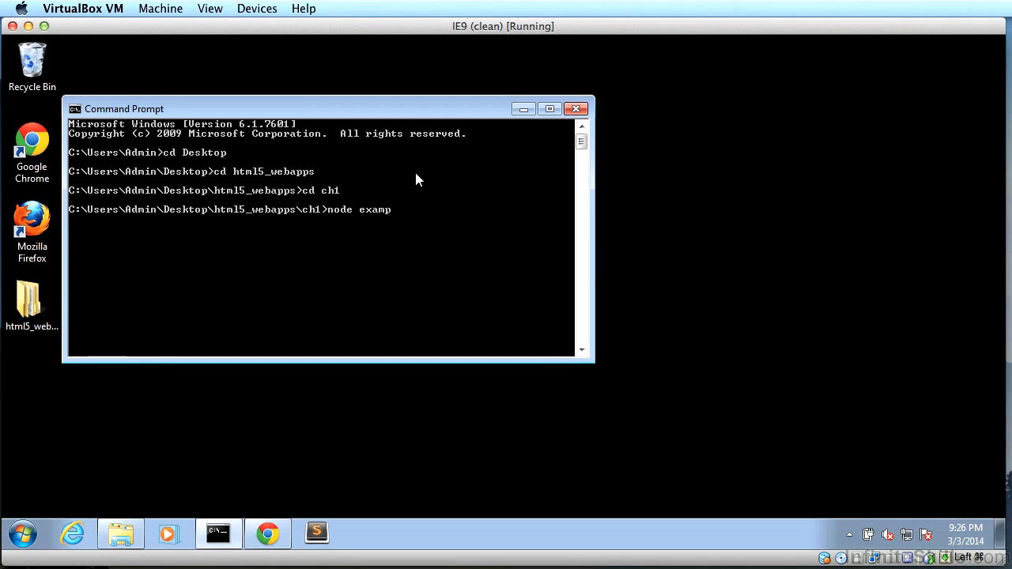
type("le.js")
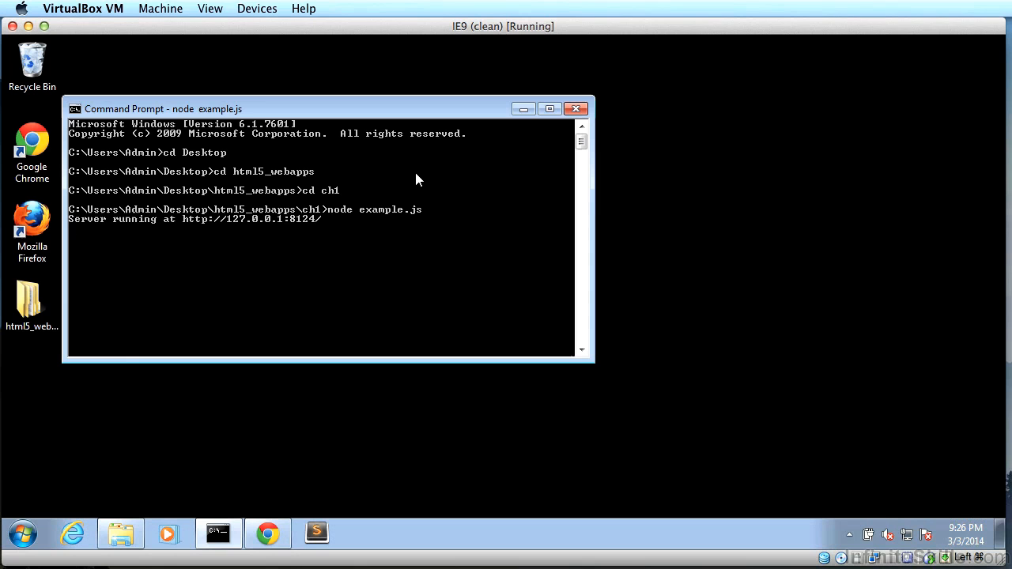
mouse_move(357, 225)
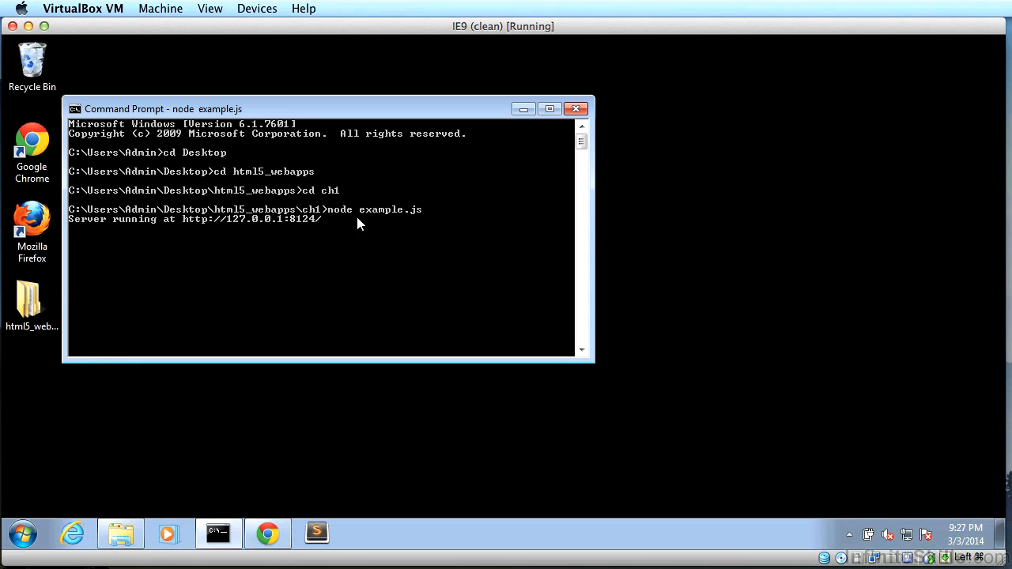
mouse_move(372, 355)
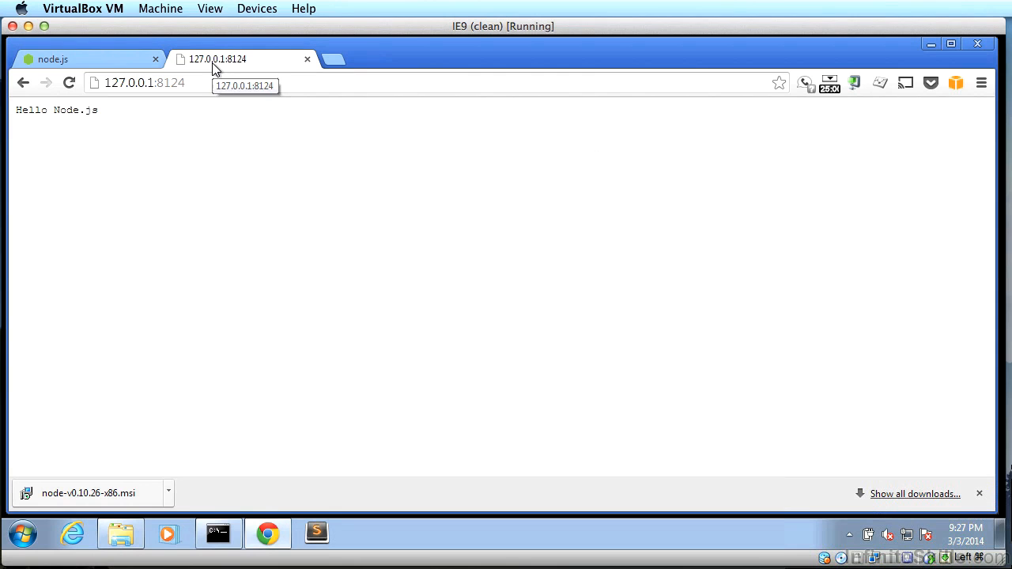
mouse_move(217, 67)
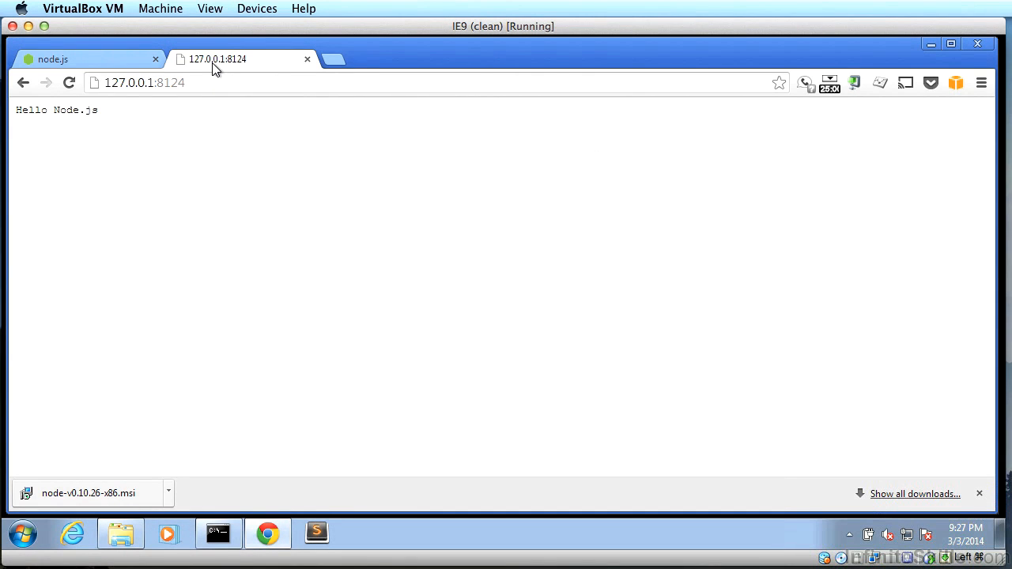